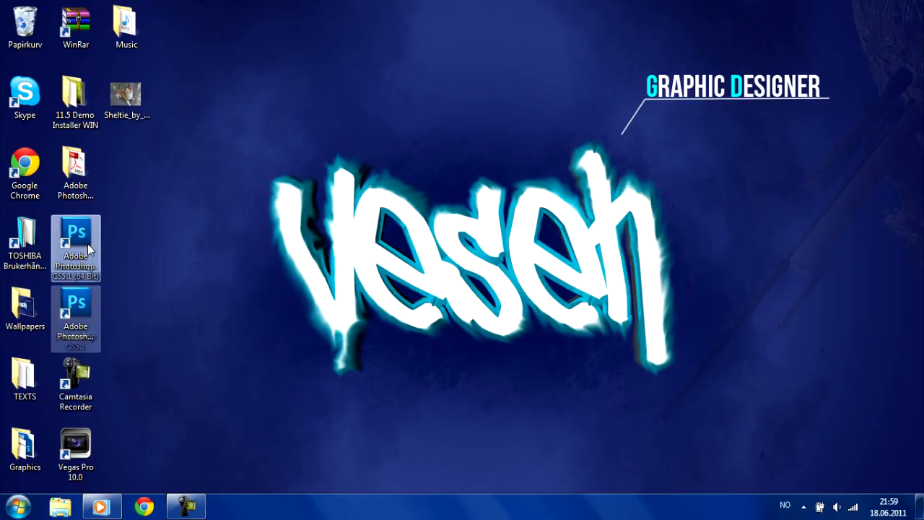
Launch Adobe Photoshop CS5 from the desktop shortcut.
double_click(75, 234)
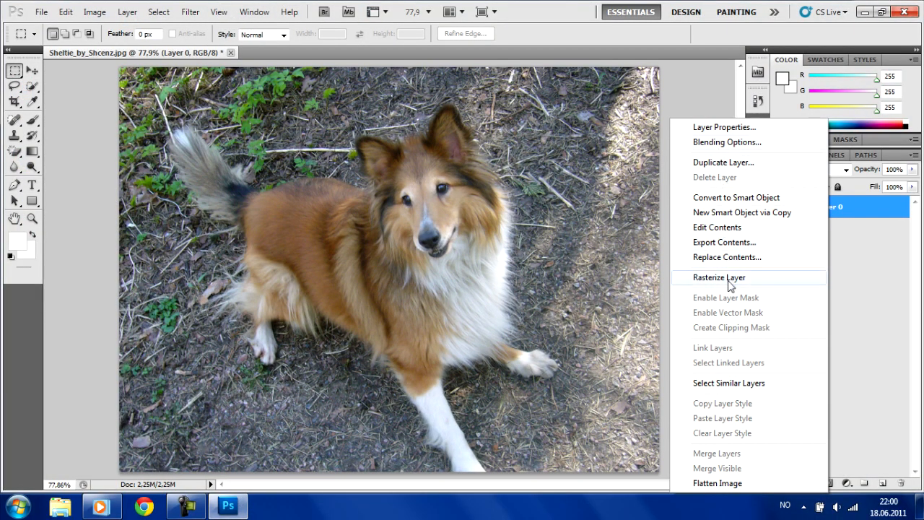
Rasterize the photo layer and give its duplicate a Gaussian Blur so the background softens.
click(723, 162)
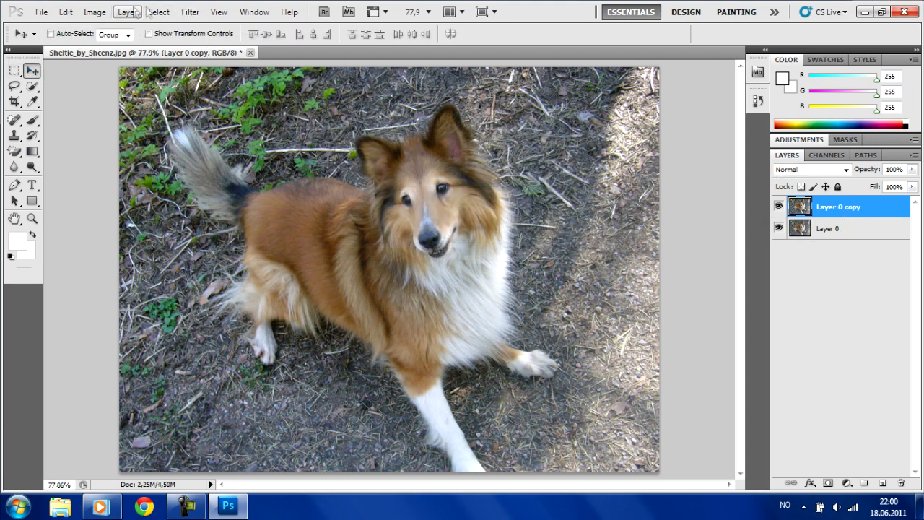
click(192, 12)
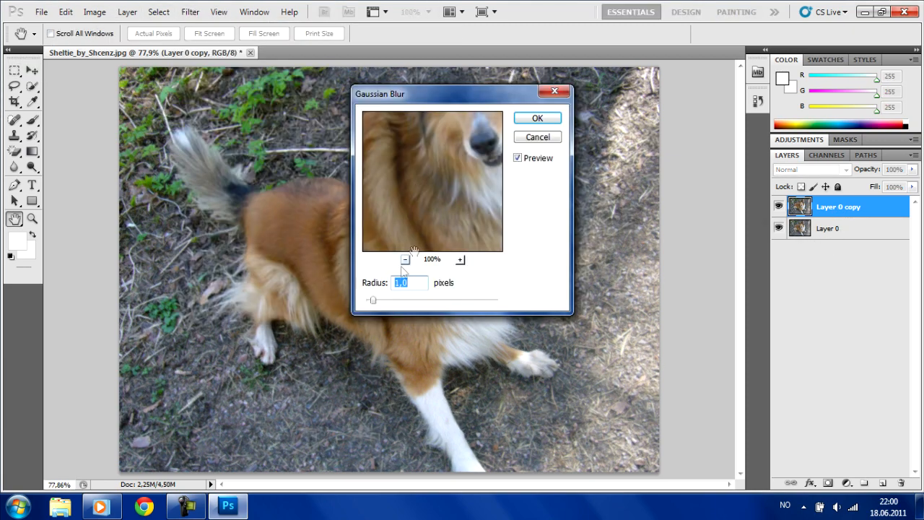
drag(372, 300, 395, 300)
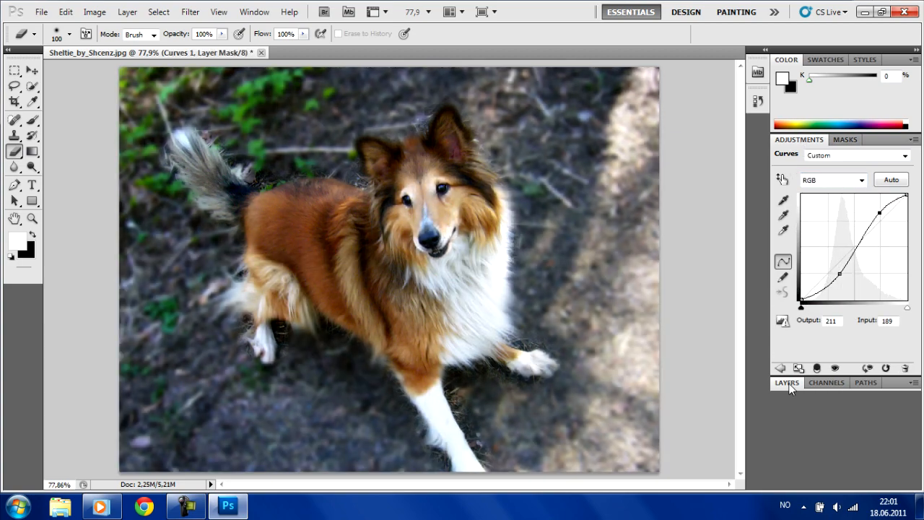
Add Hue/Saturation (Lightness -16), Brightness/Contrast (Brightness 7) and Photo Filter adjustment layers.
click(865, 234)
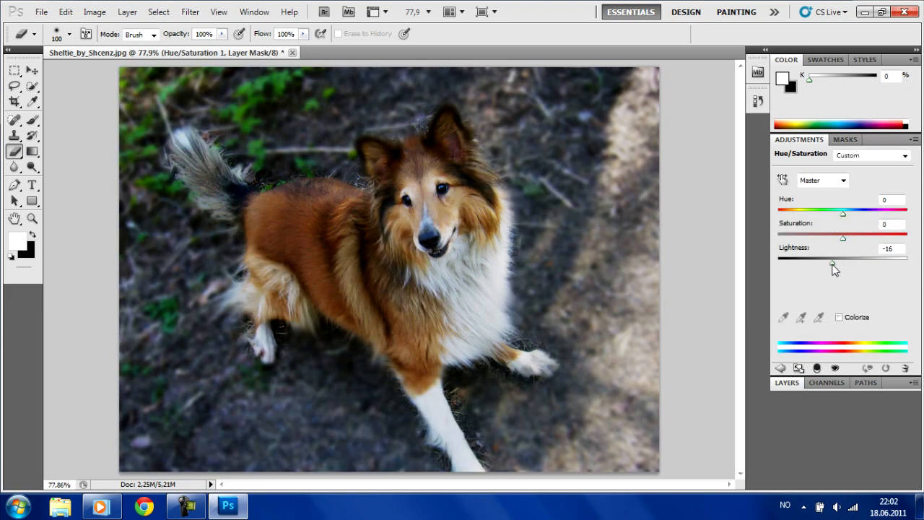
drag(843, 212, 857, 213)
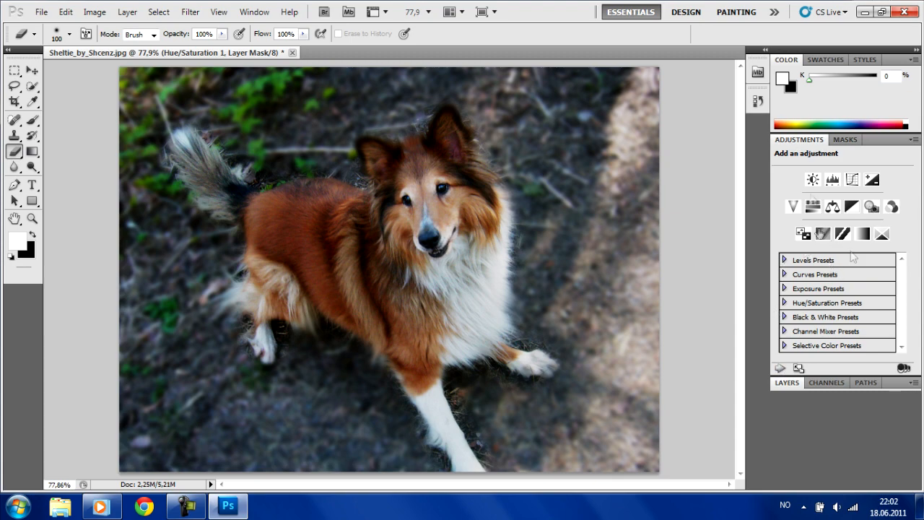
click(811, 179)
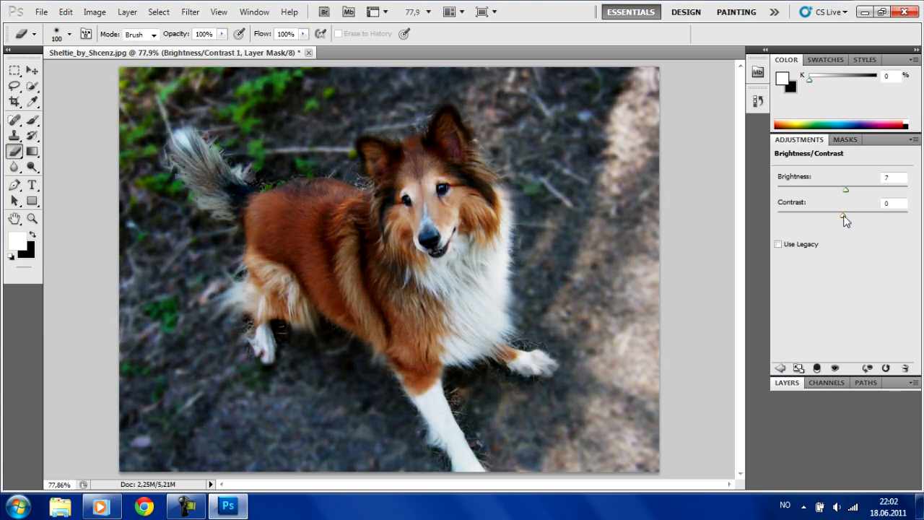
click(872, 207)
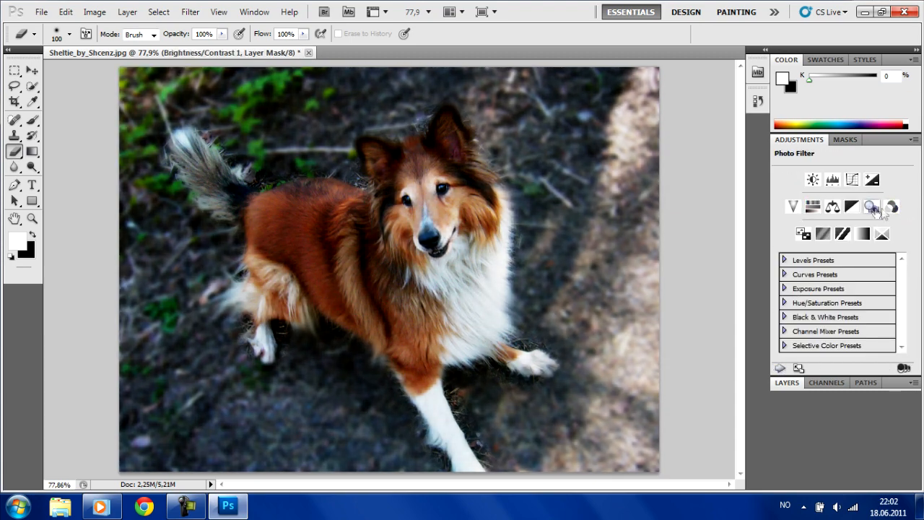
click(871, 209)
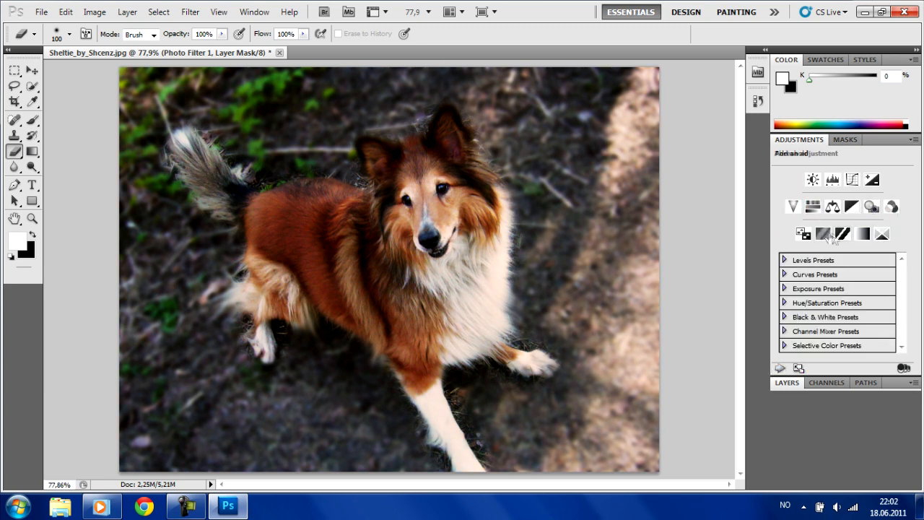
click(786, 381)
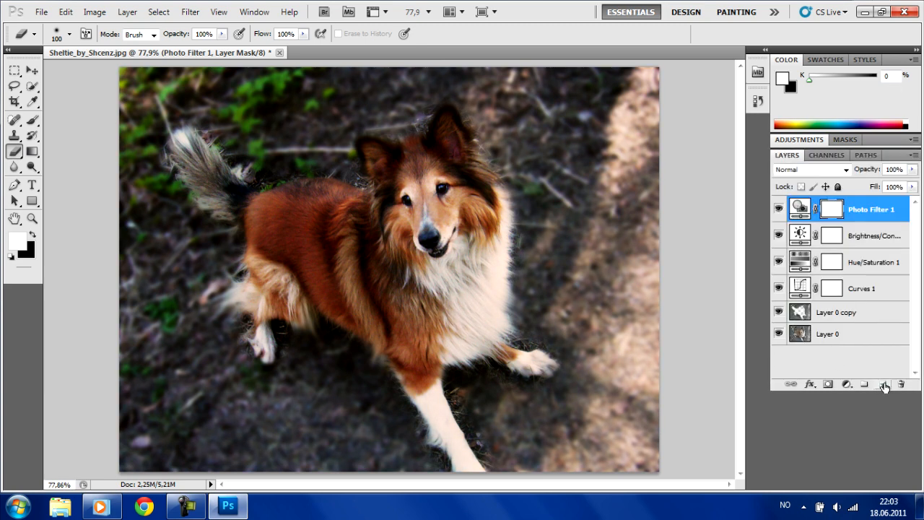
Add a white DOG text layer and move it to the photo's top-right corner.
text(DOG)
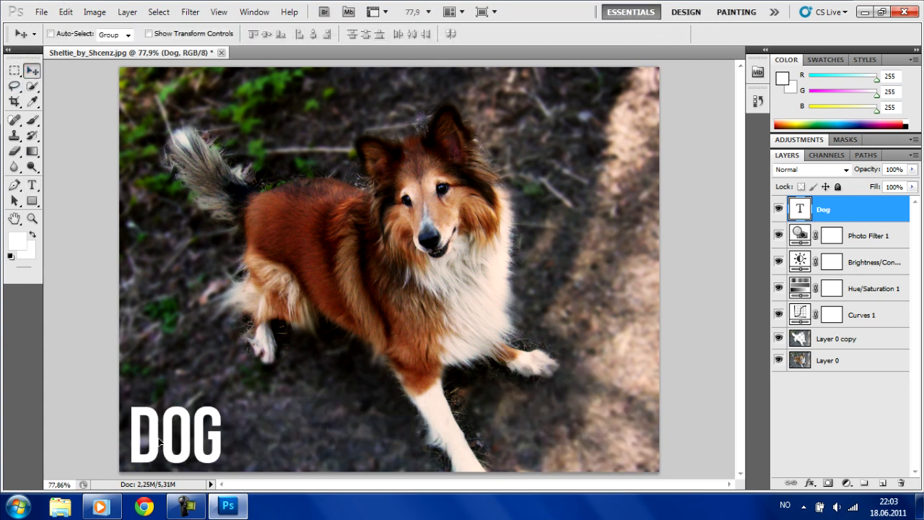
drag(174, 433, 592, 104)
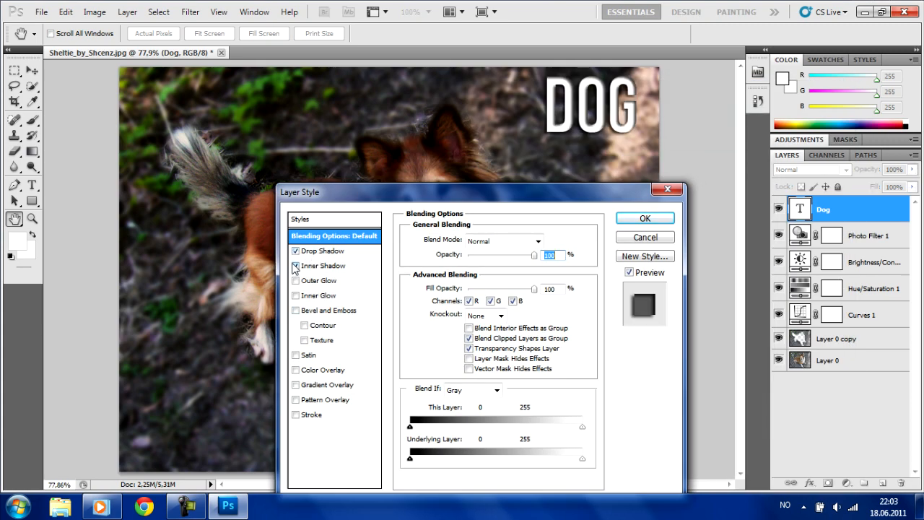
Give the DOG title an outer glow and a 3 px black stroke in Layer Style and confirm.
click(319, 280)
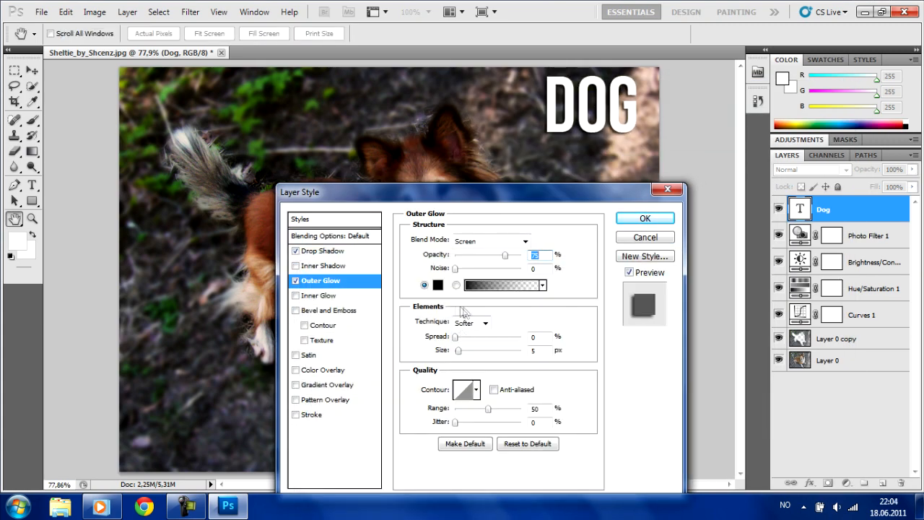
click(294, 311)
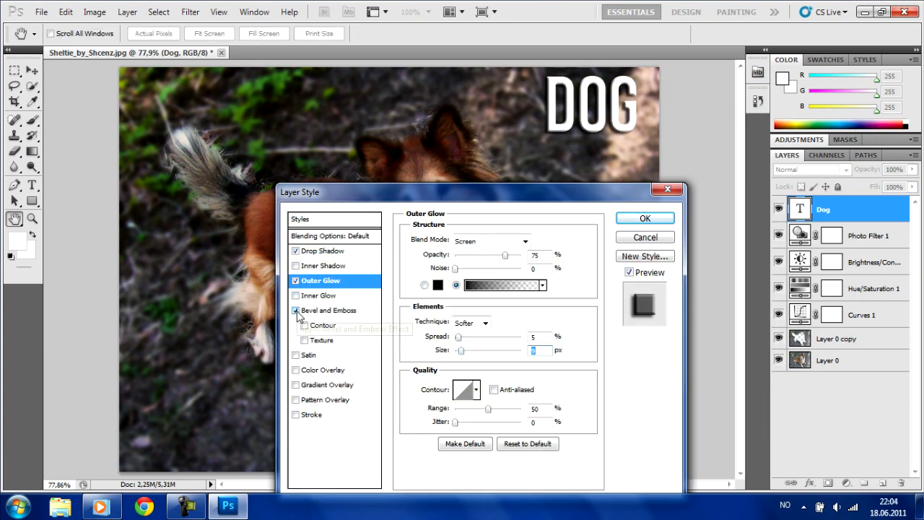
click(310, 414)
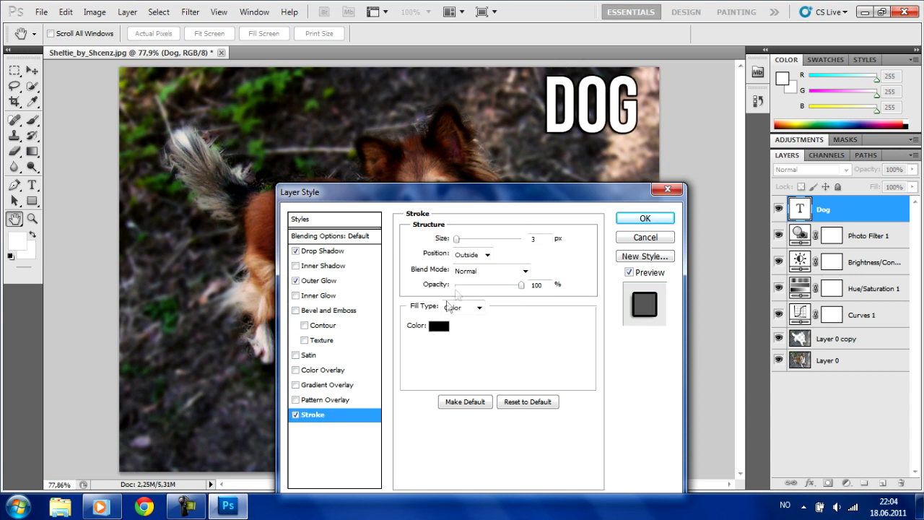
click(644, 218)
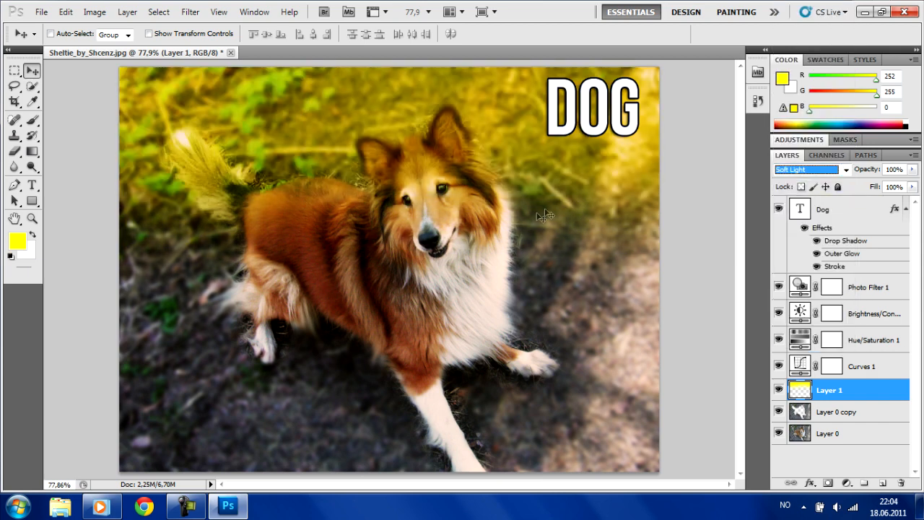
Lower the DOG title opacity to 69% and reduce the yellow soft-light layer's fill.
click(822, 210)
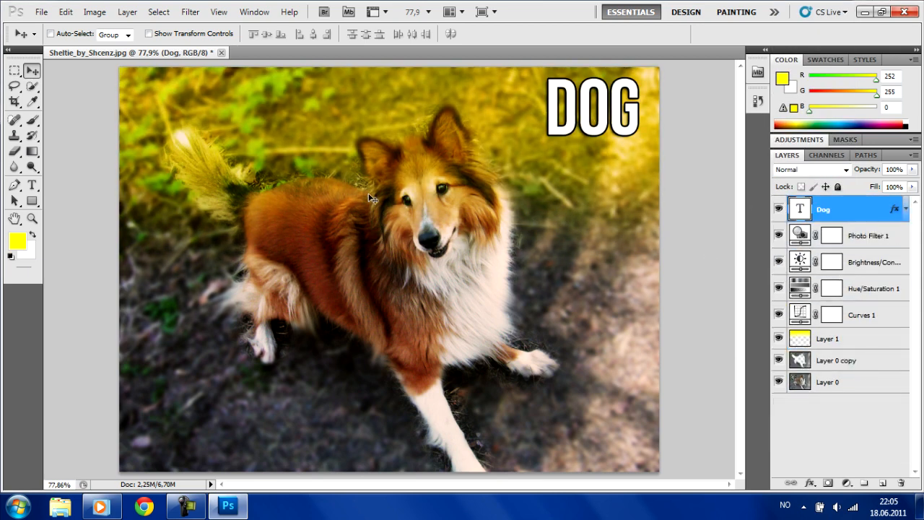
drag(892, 169, 873, 168)
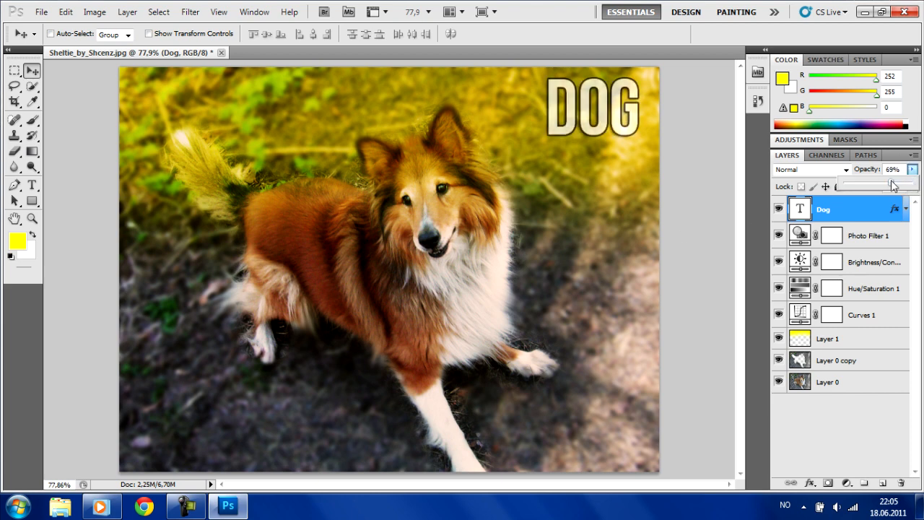
click(827, 338)
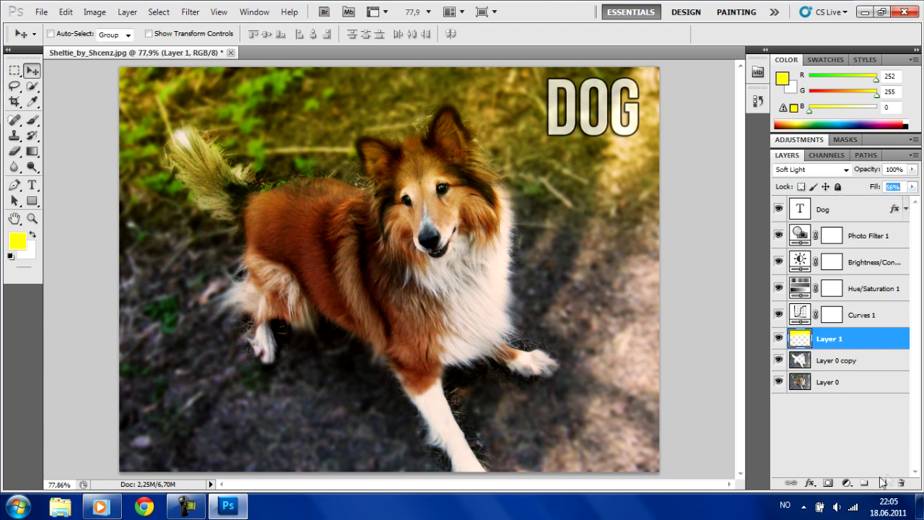
click(882, 479)
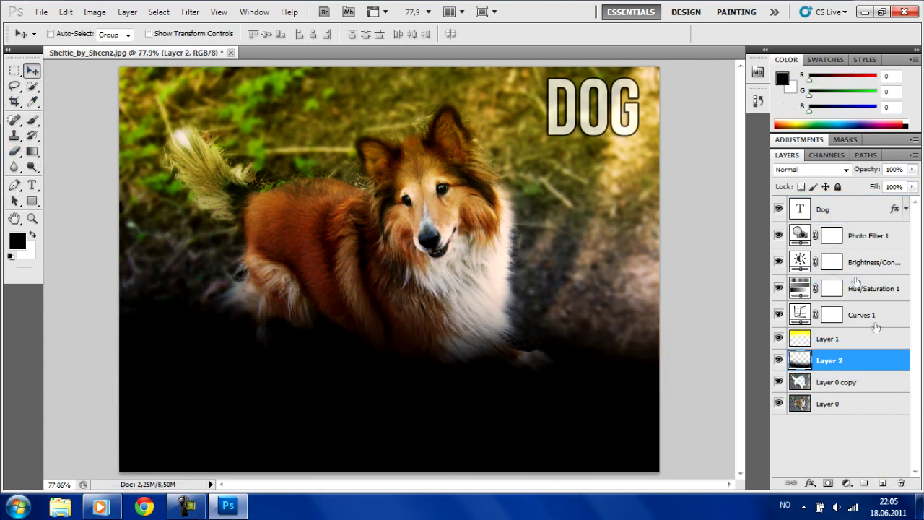
Add a dark edge vignette layer and a small white 'By Veseh' signature bottom-left.
click(814, 170)
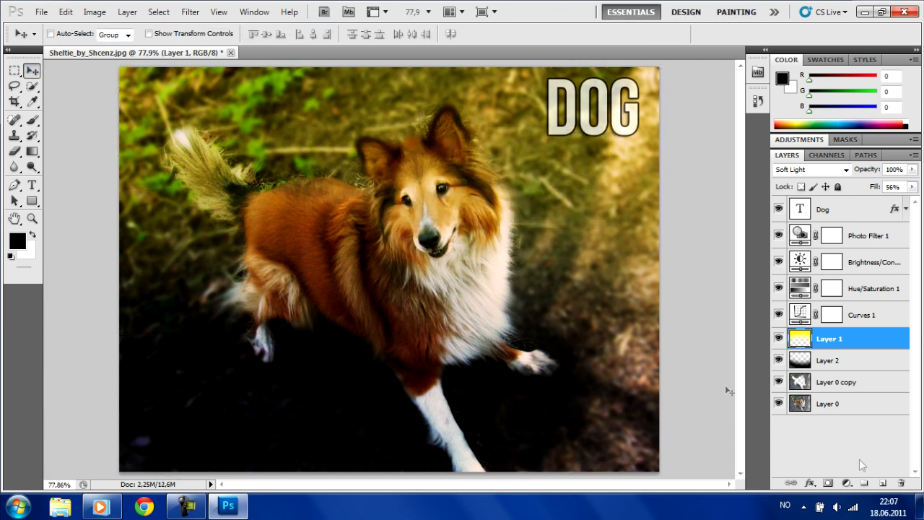
text(BY VESEH)
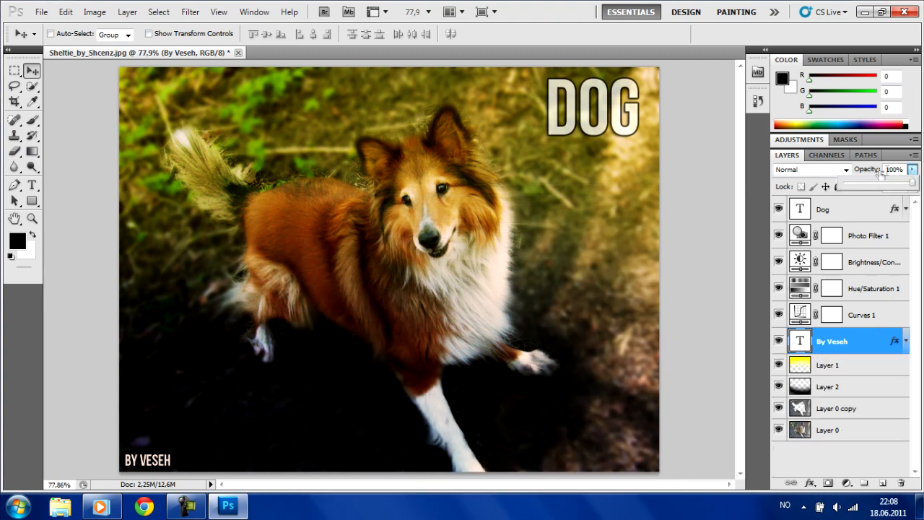
Set the signature layer's blend mode to Soft Light.
click(806, 169)
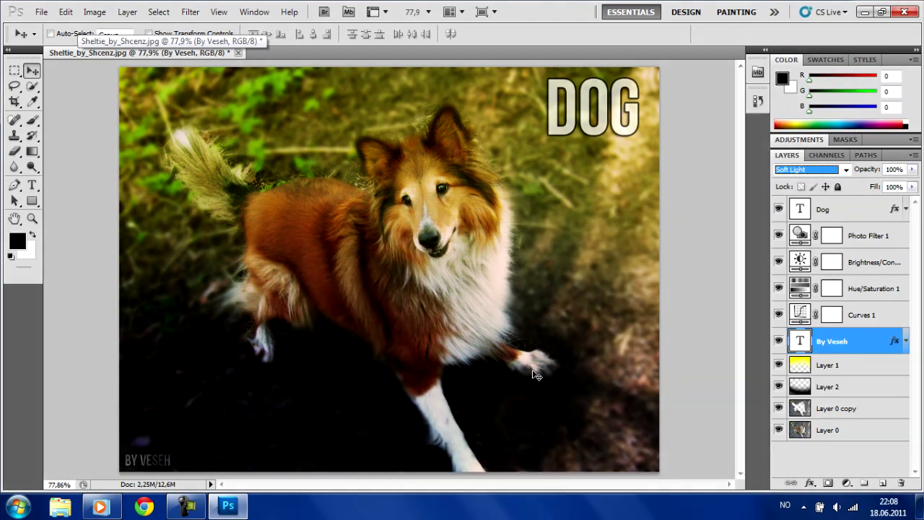